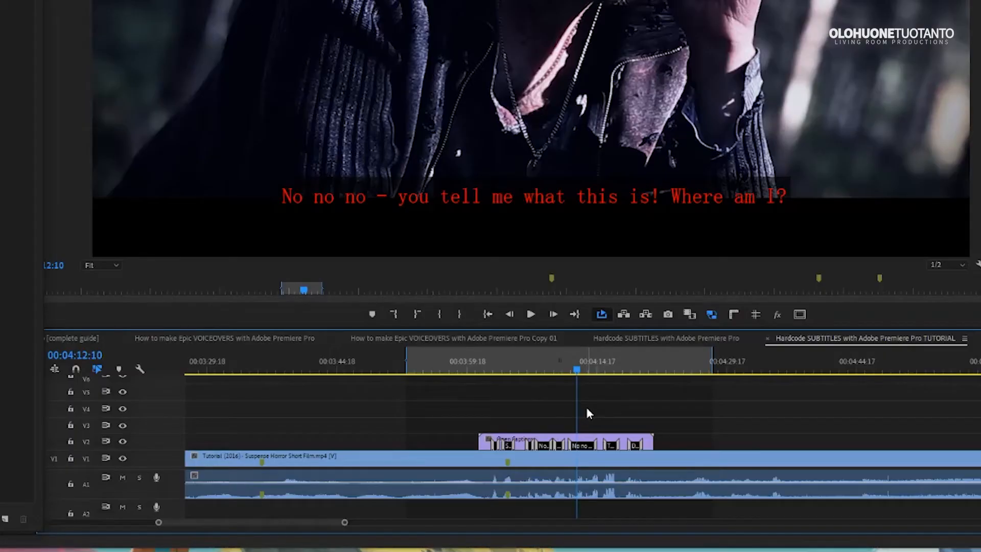
mouse_move(501, 403)
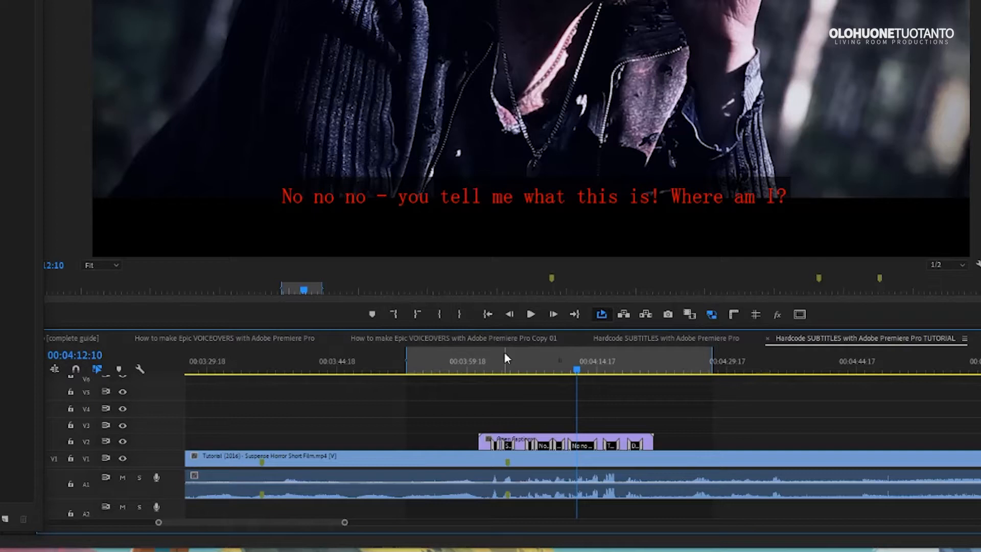
mouse_move(510, 211)
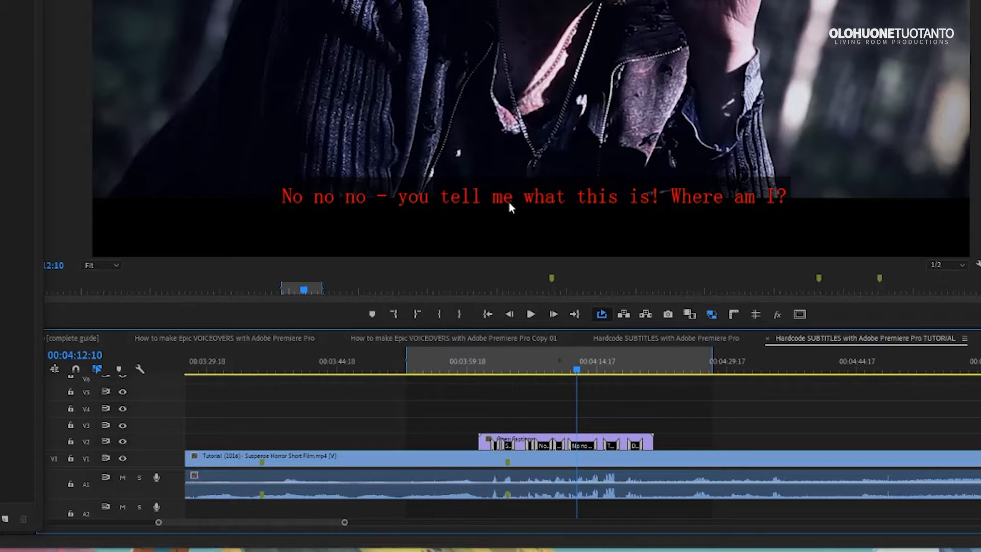
mouse_move(511, 211)
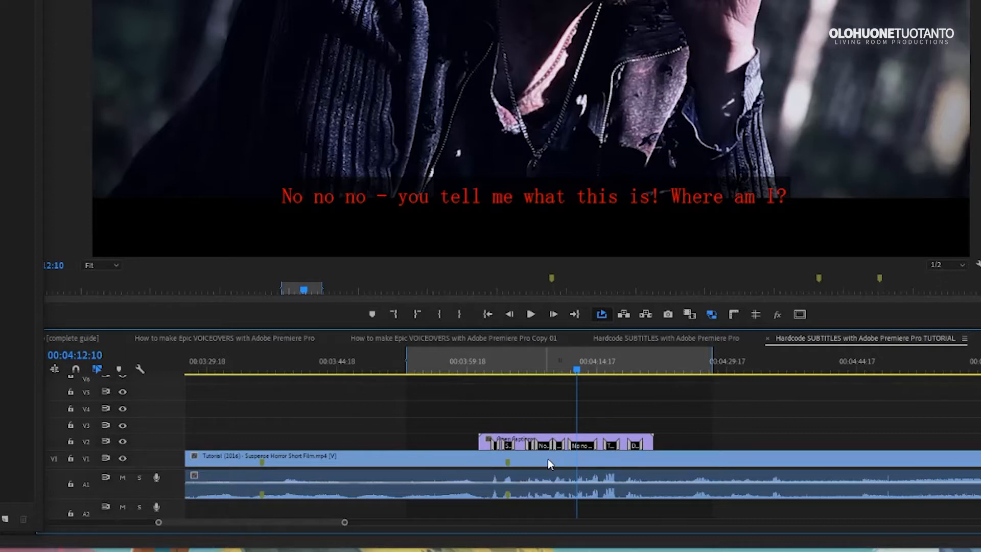
mouse_move(550, 462)
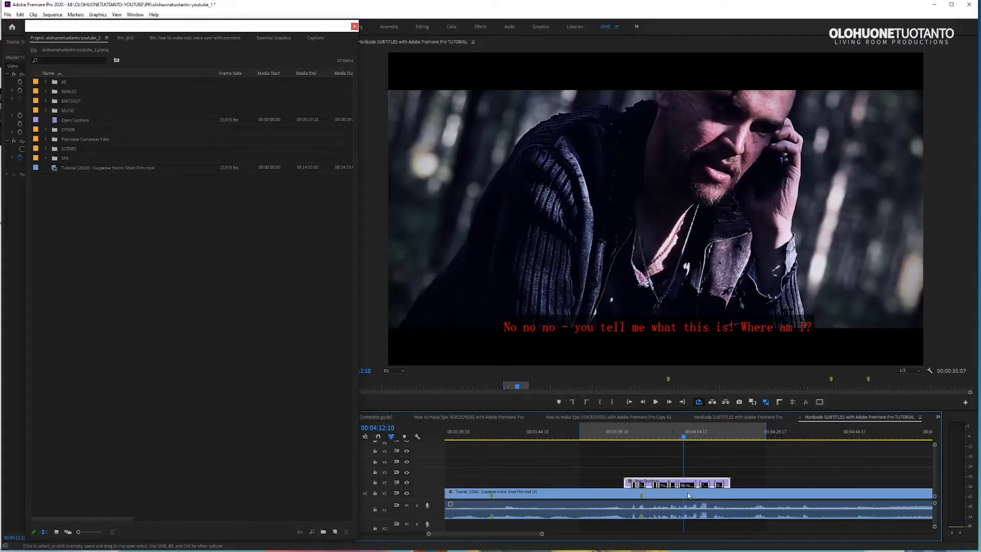
- Create a new Captions item from the Project panel with the Open Captions standard
right_click(206, 166)
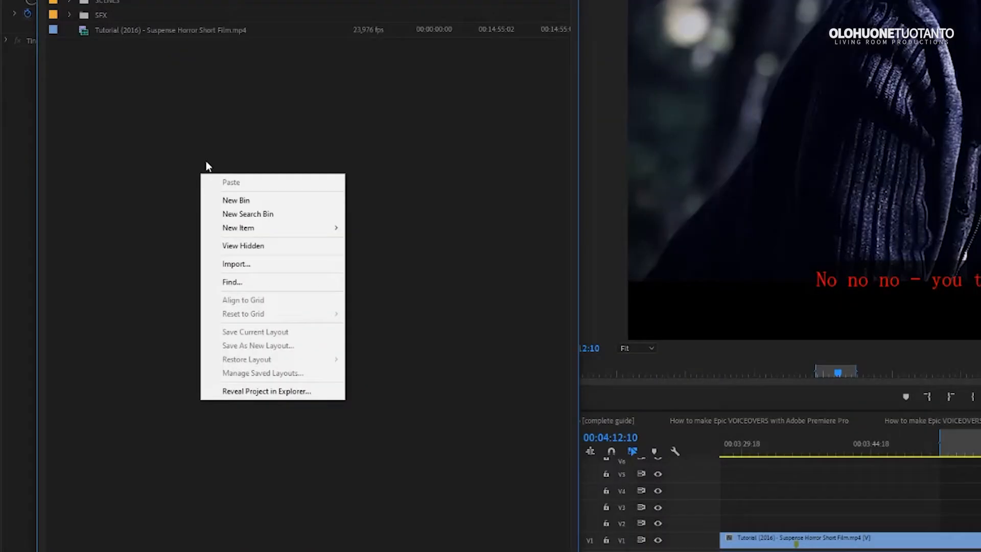
mouse_move(238, 228)
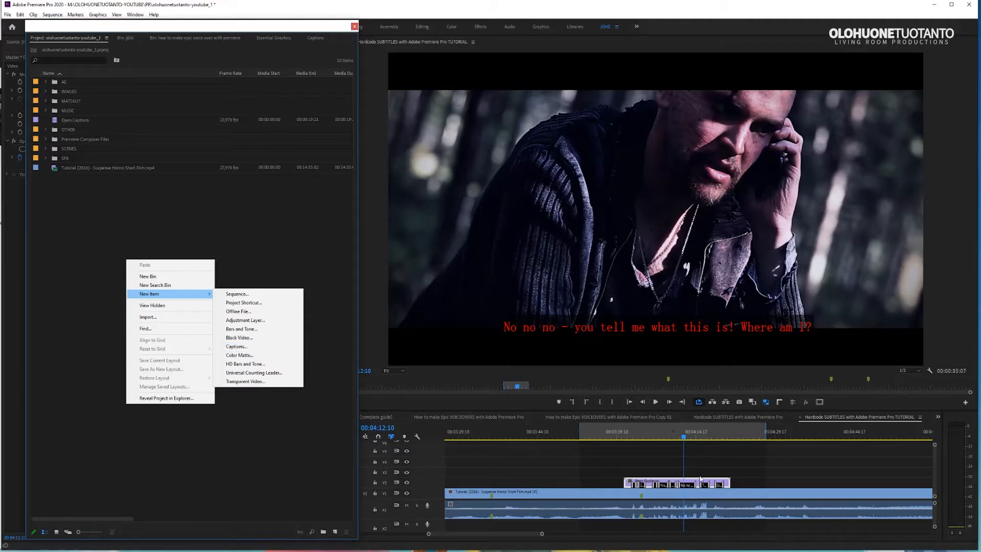
mouse_move(238, 354)
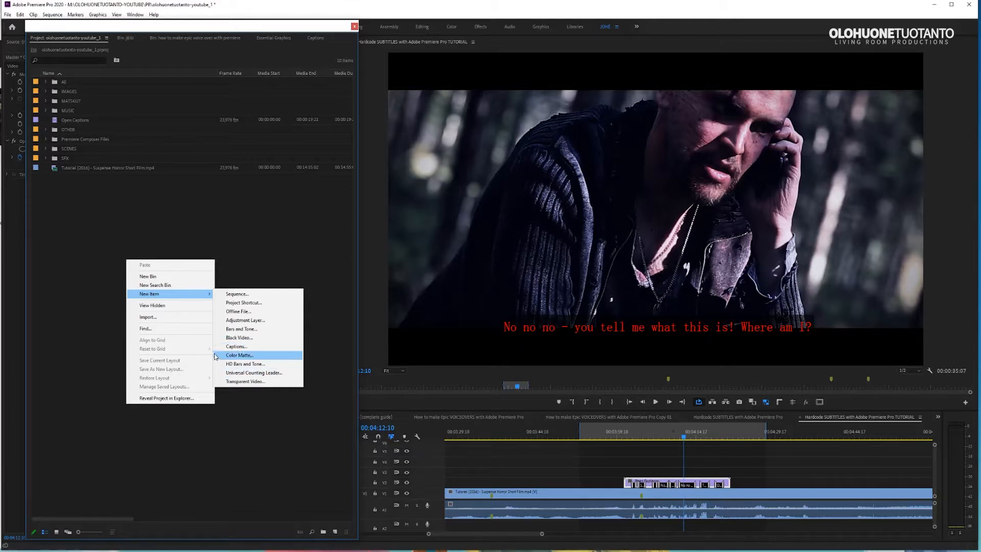
mouse_move(158, 228)
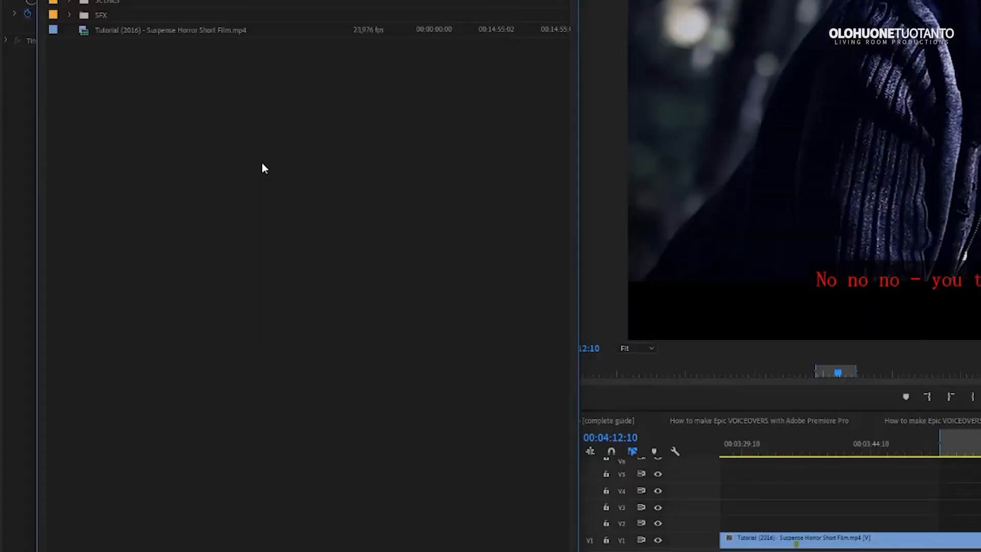
right_click(262, 168)
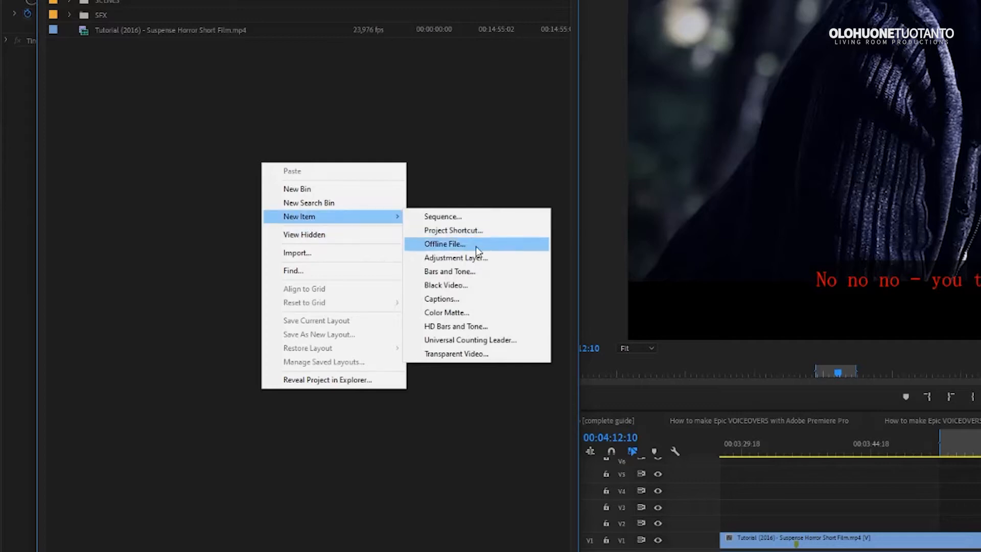
left_click(441, 299)
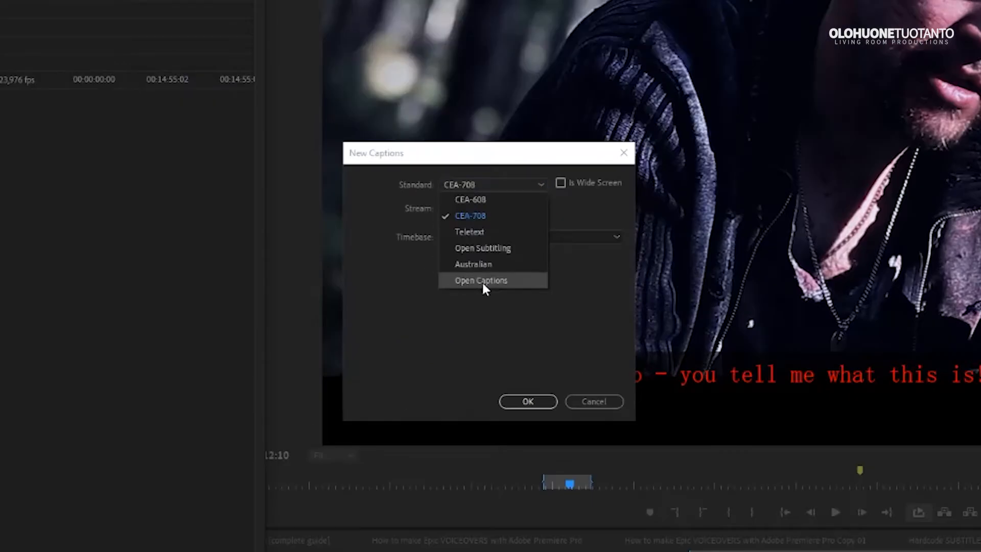
left_click(480, 280)
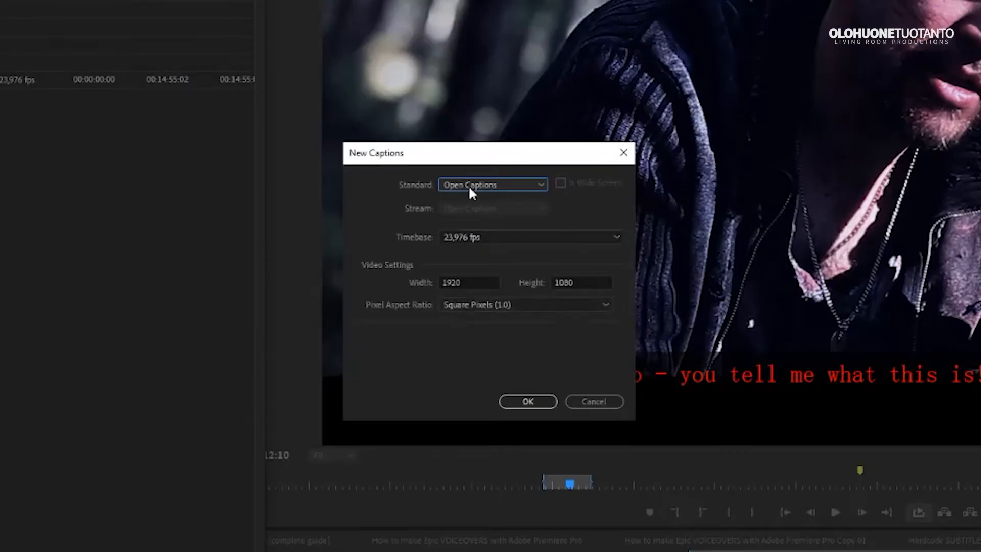
mouse_move(402, 242)
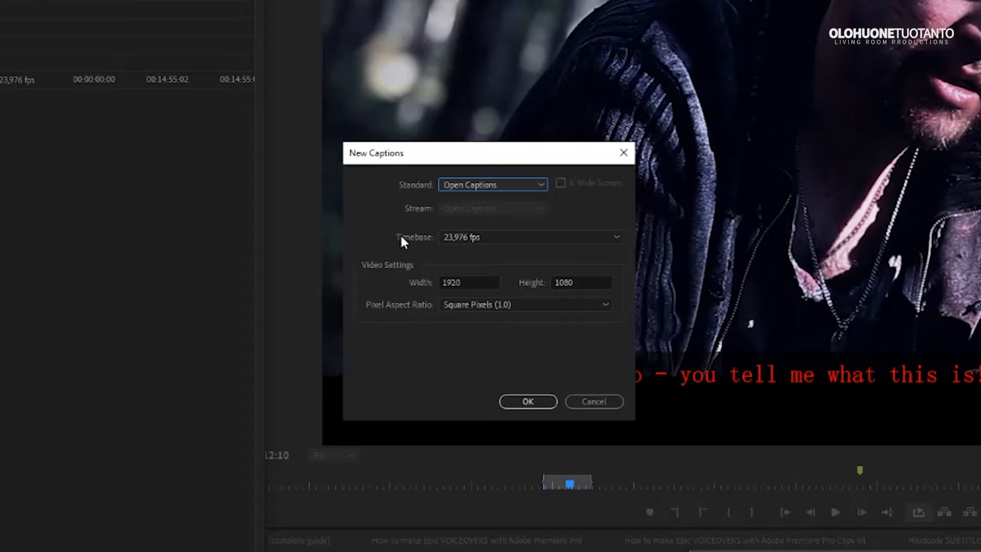
left_click(527, 401)
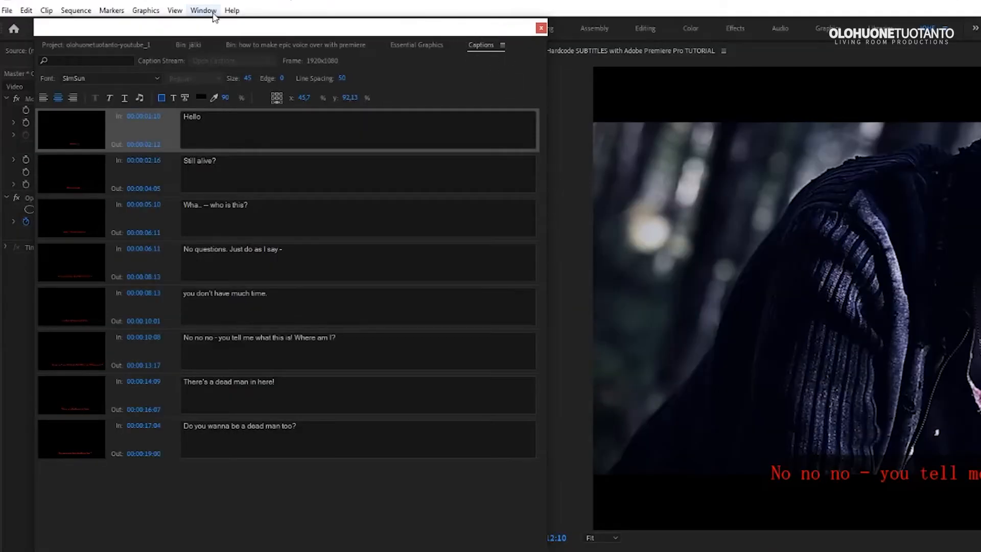
- Bring up the Window menu before parking the playhead at a subtitle-free moment
left_click(202, 10)
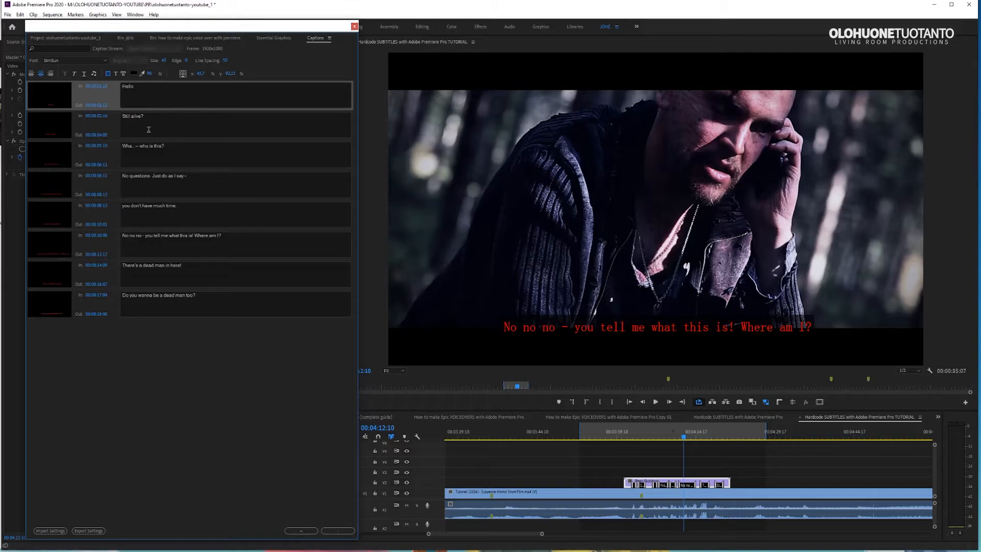
mouse_move(492, 394)
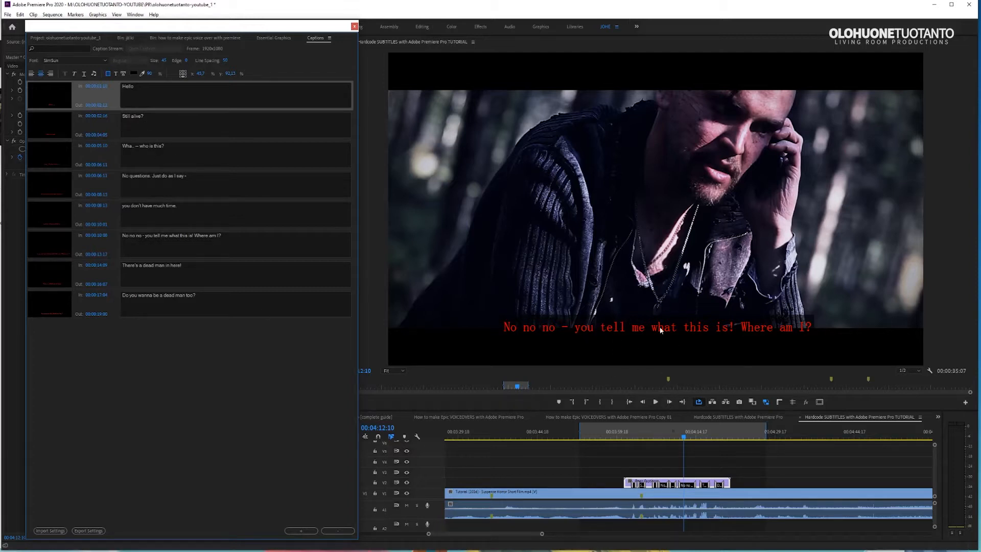
mouse_move(524, 357)
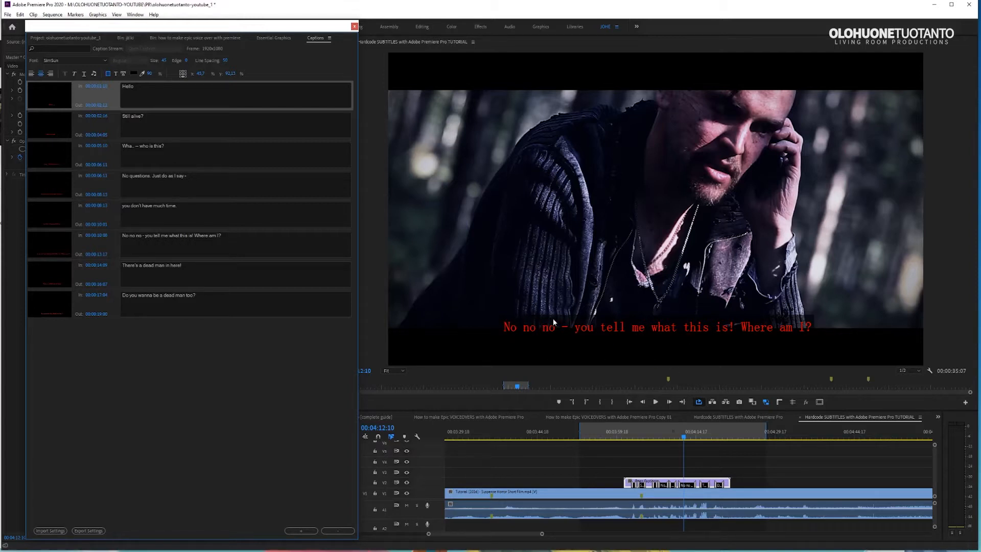
mouse_move(628, 319)
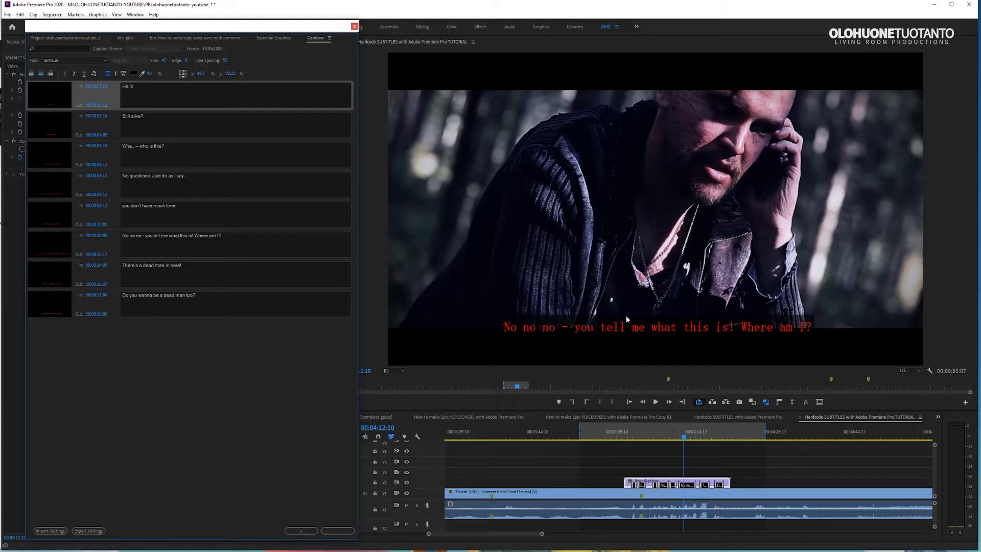
mouse_move(601, 321)
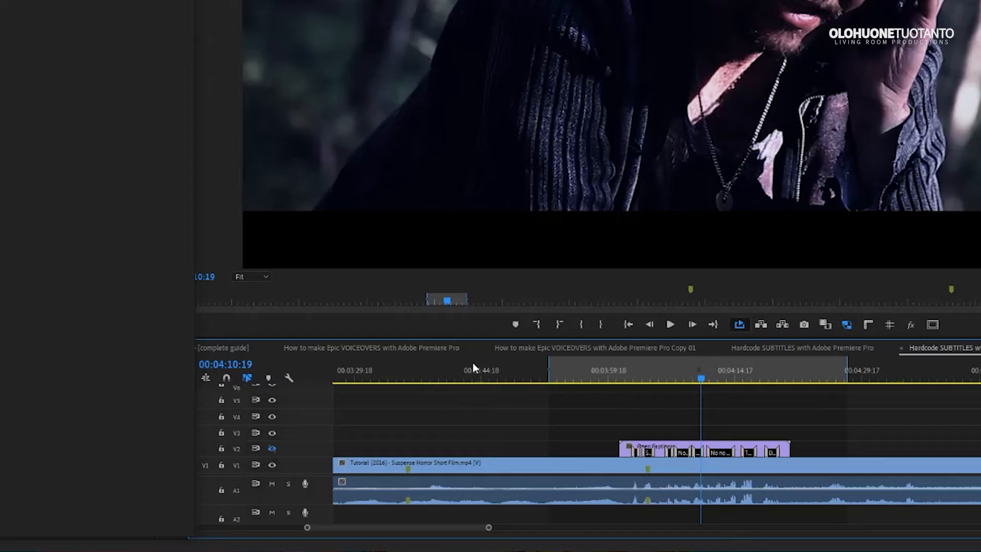
- Park the playhead at 00:04:13:12 on the red subtitle and start exporting the sequence
left_click(271, 448)
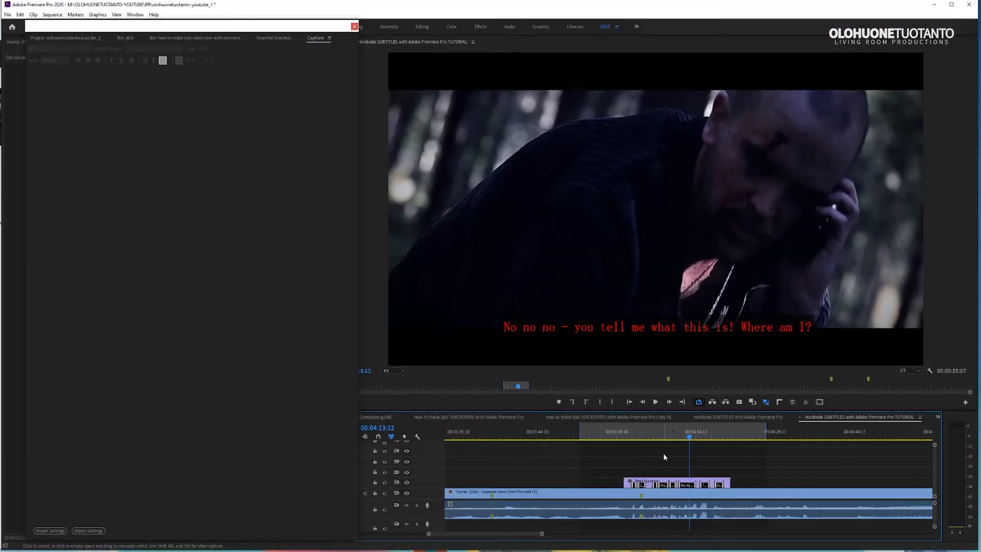
mouse_move(672, 452)
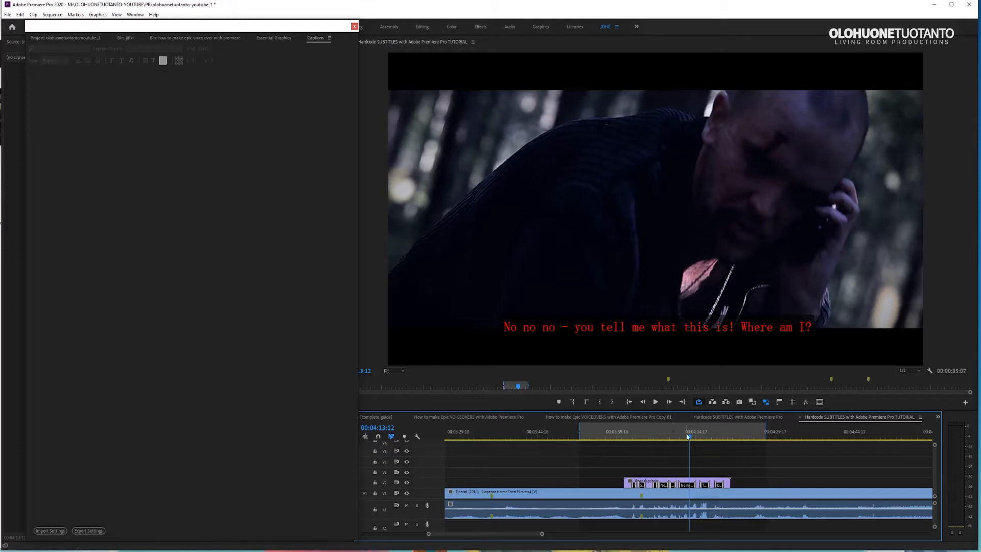
left_click(7, 14)
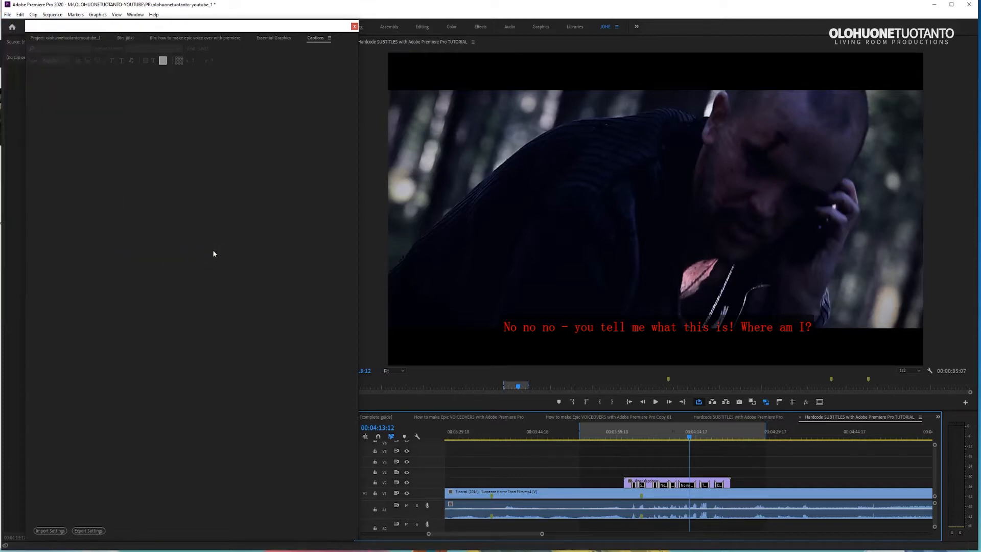
left_click(88, 530)
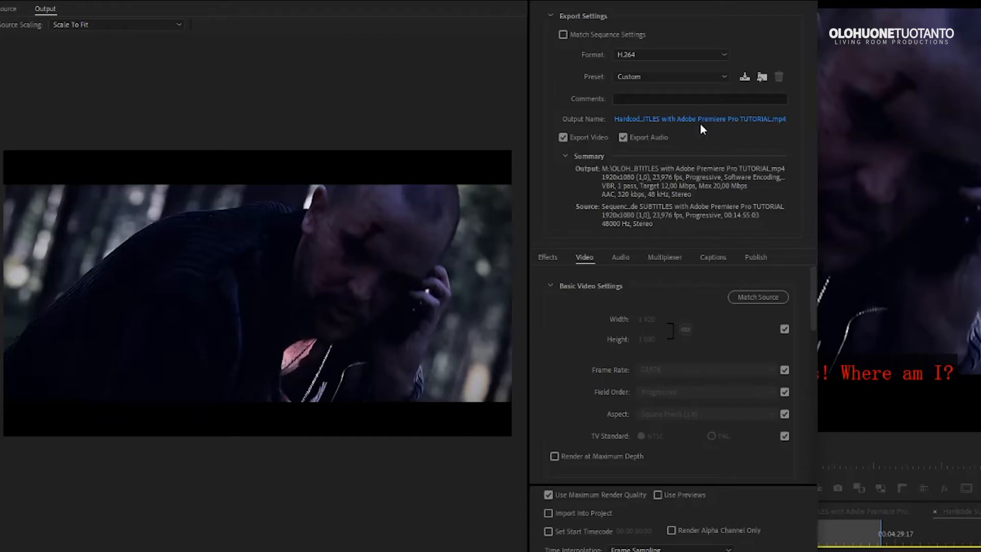
- Name the export file export-with-subtitles-test in the project folder
left_click(699, 118)
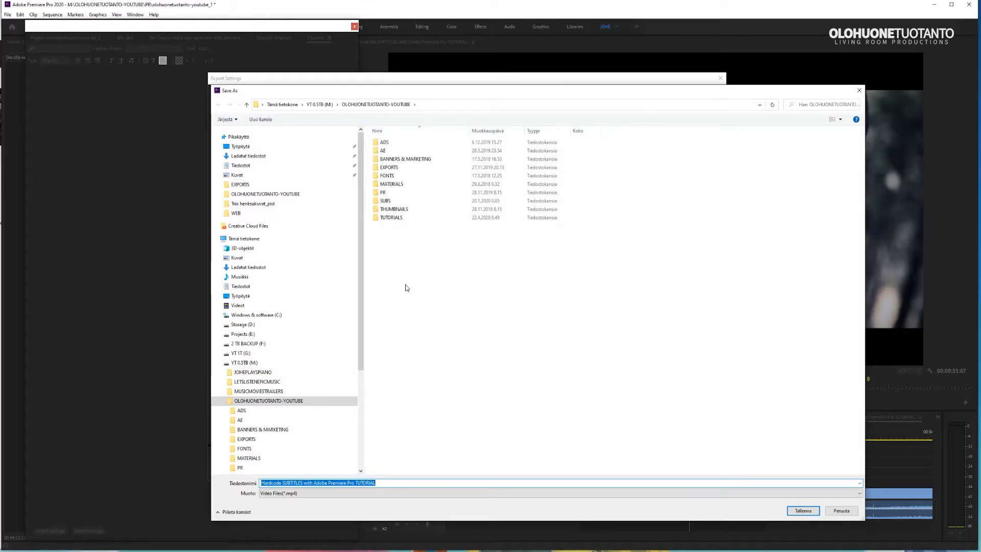
type("ex")
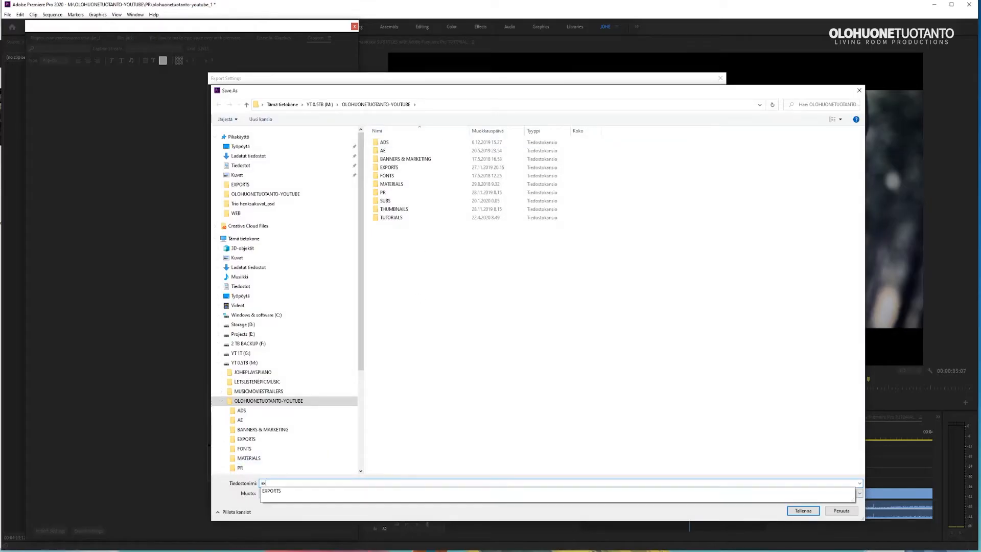
type("export-with-s")
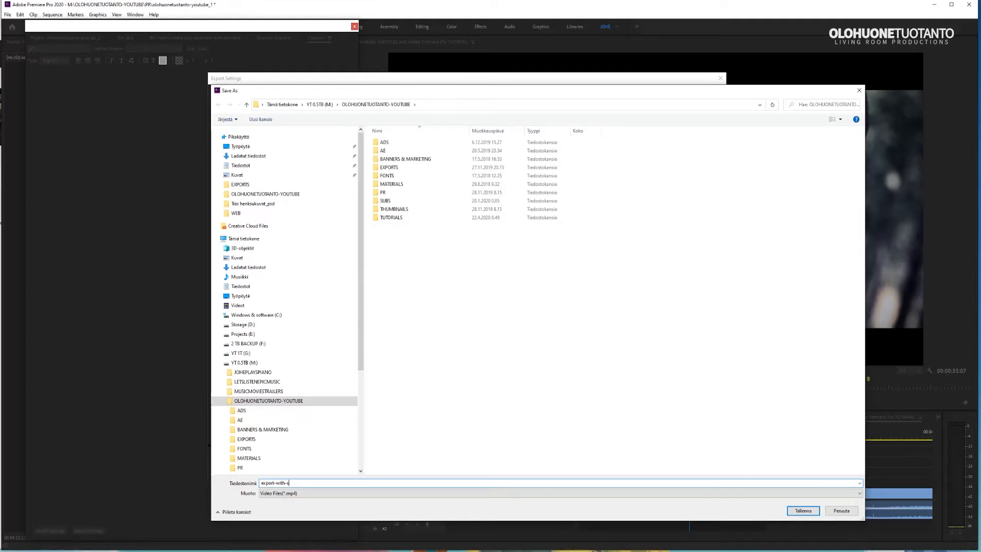
type("ubtitles-te")
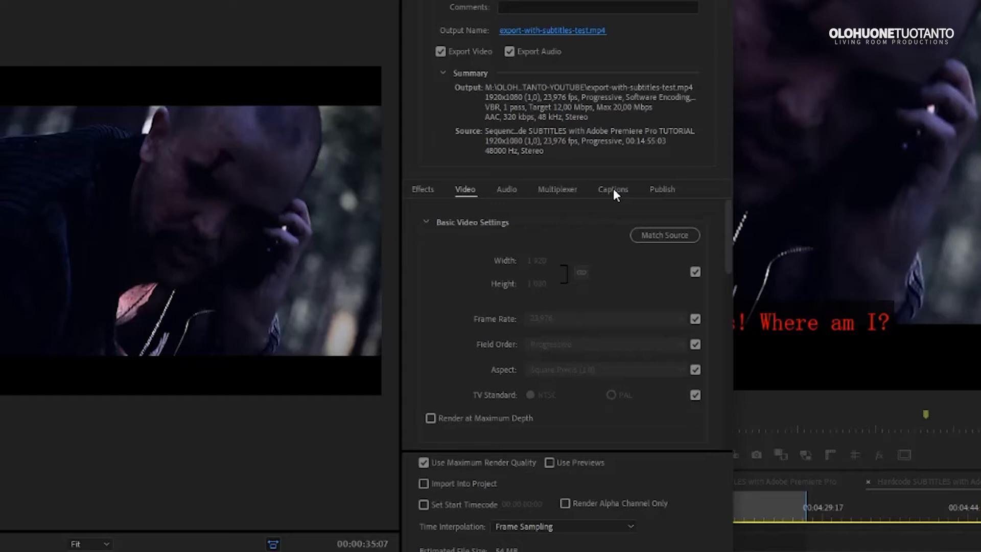
mouse_move(610, 203)
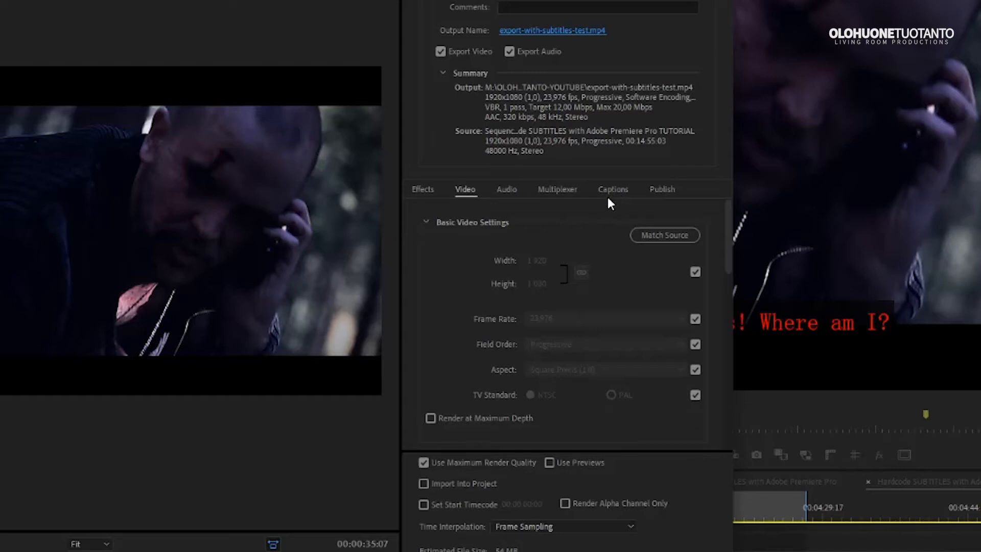
- Set the caption export option to Burn Captions Into Video
left_click(612, 189)
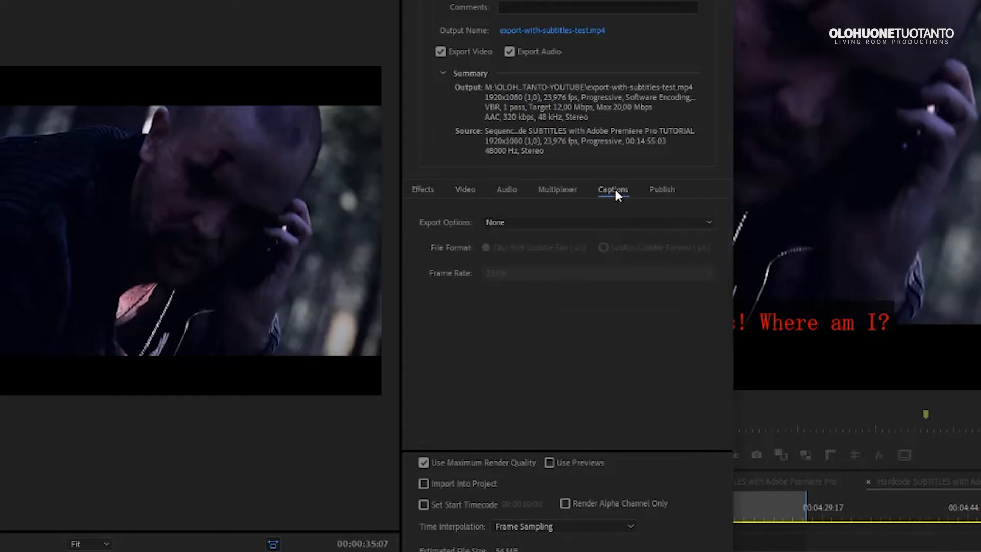
left_click(612, 189)
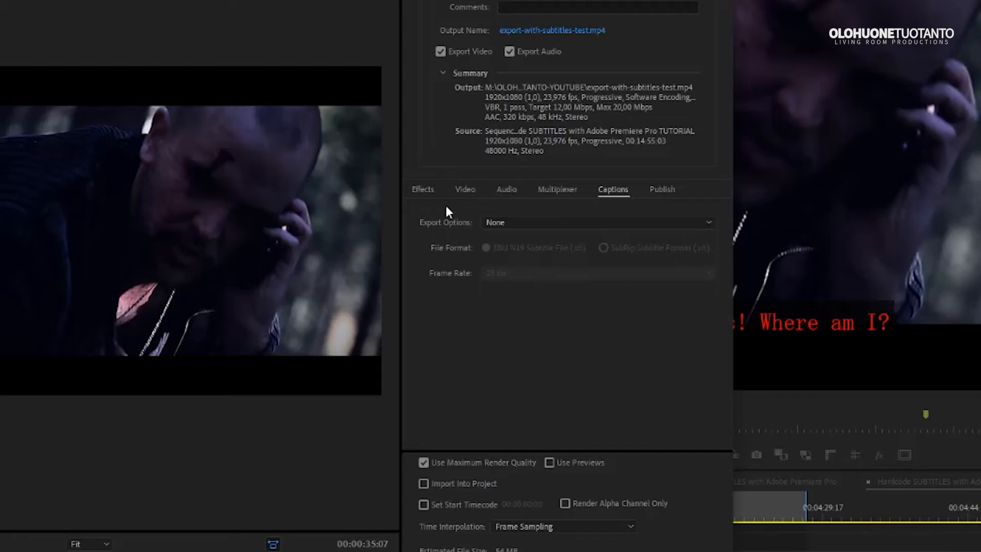
left_click(597, 222)
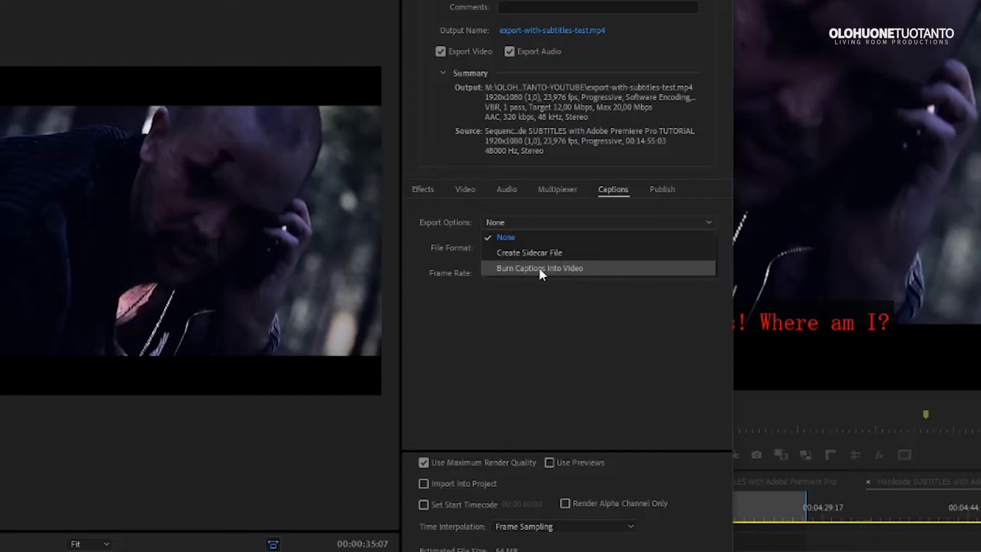
left_click(539, 268)
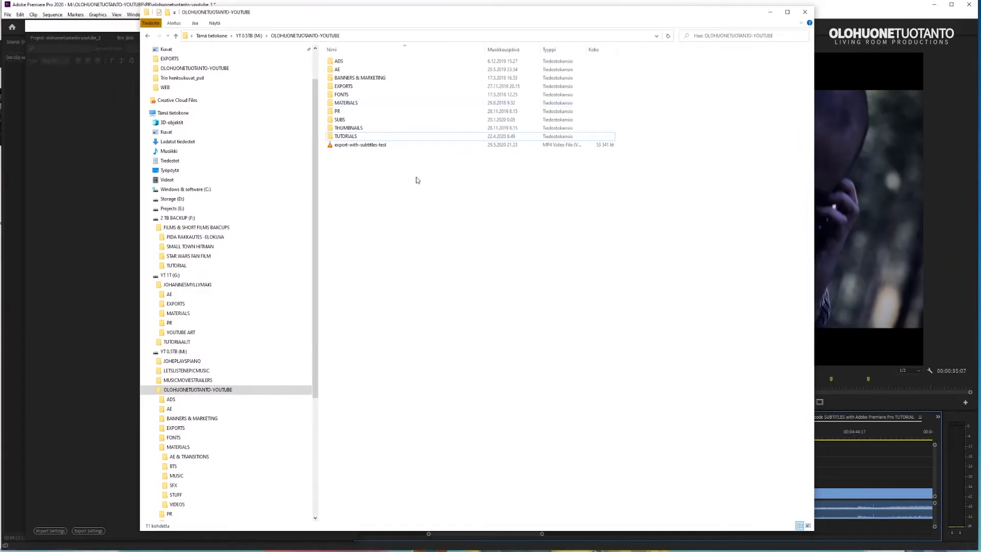
- Play export-with-subtitles-test.mp4 from File Explorer in VLC
double_click(359, 144)
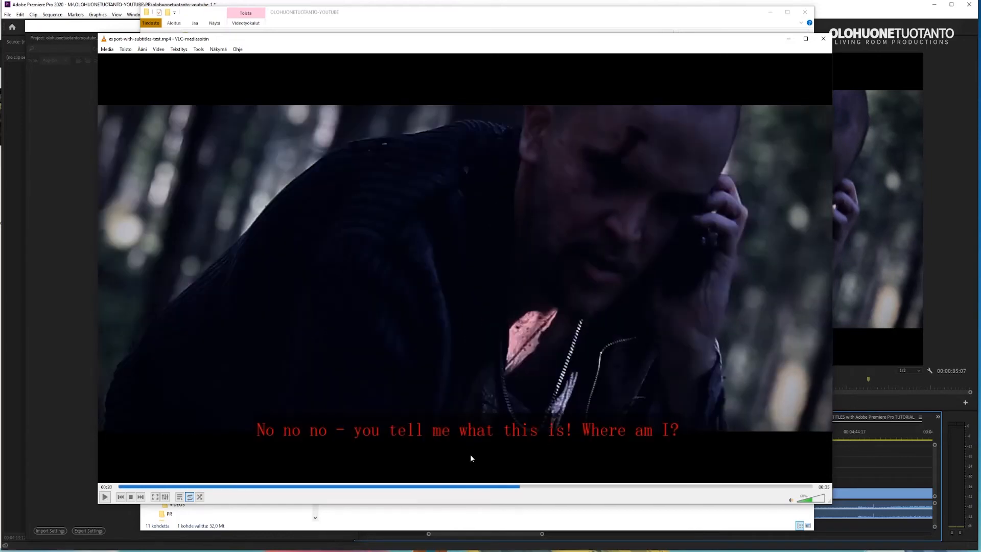
mouse_move(500, 437)
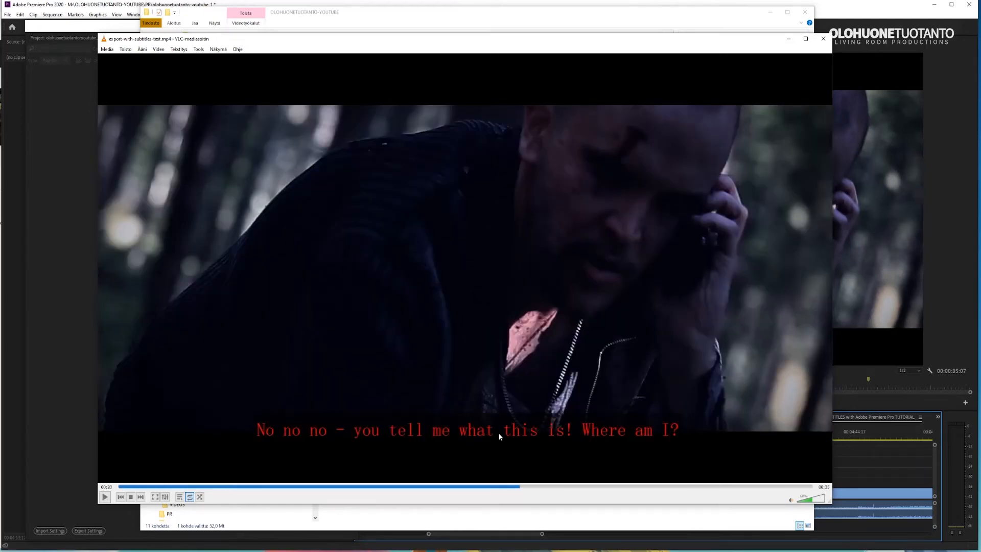
- Check VLC's Tekstitys (Subtitle) menu for removable tracks, then close the player
right_click(498, 436)
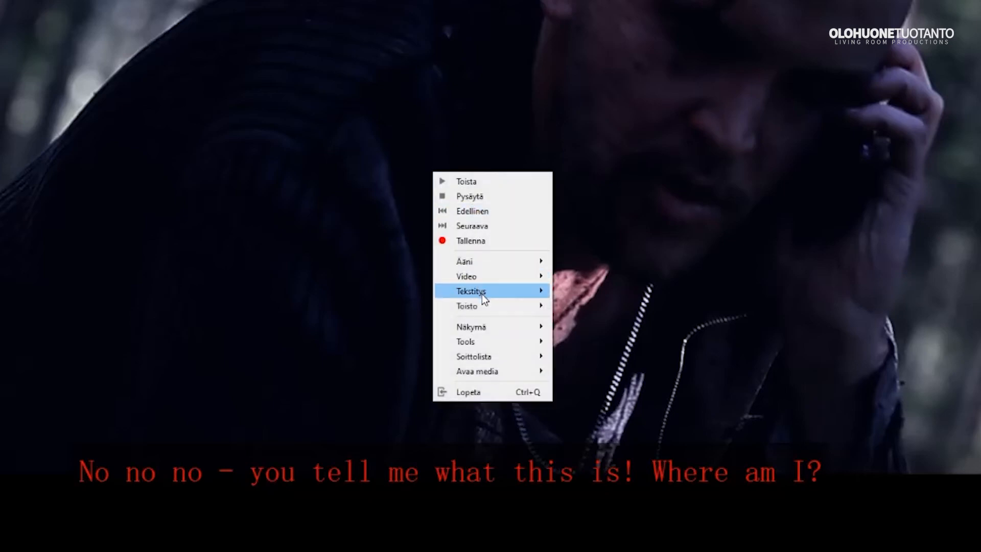
mouse_move(470, 292)
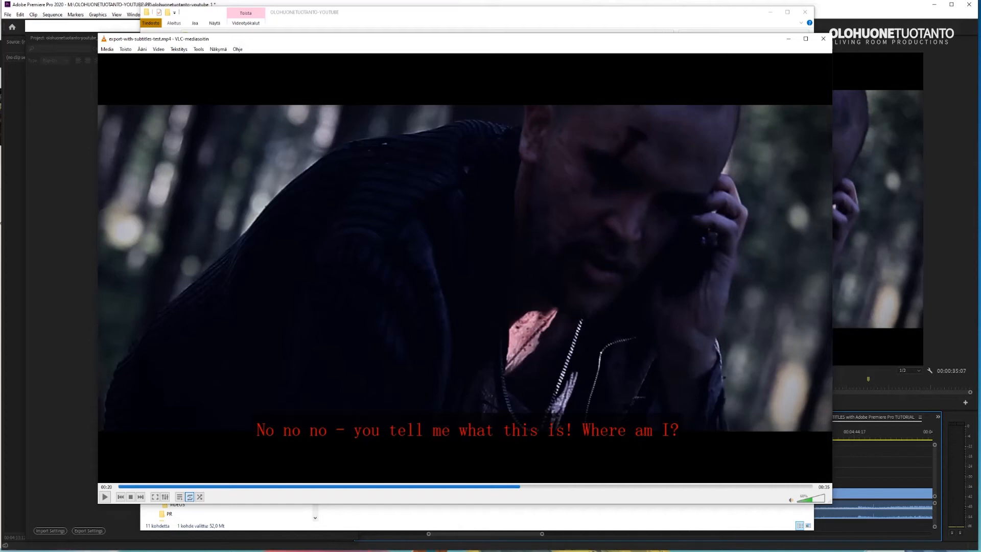
left_click(822, 37)
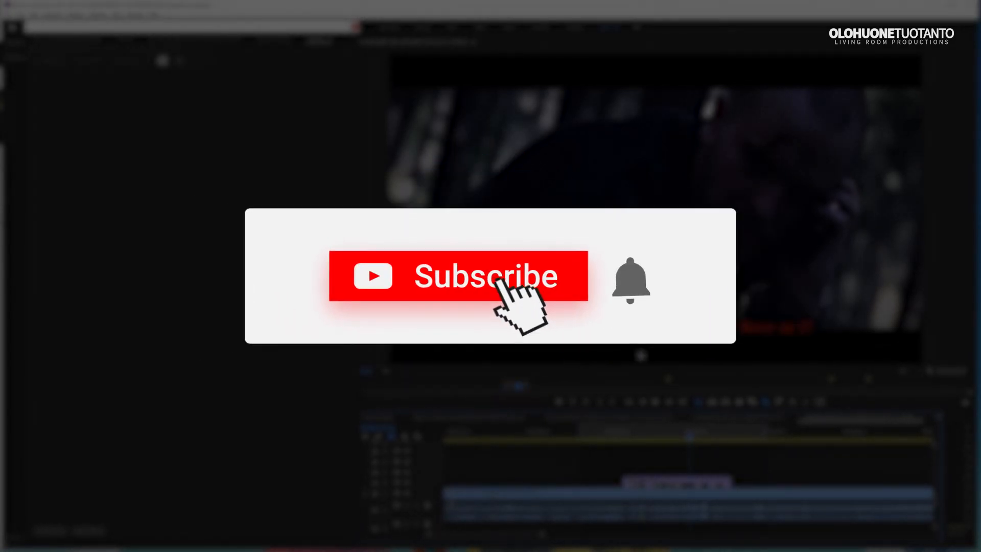
left_click(460, 276)
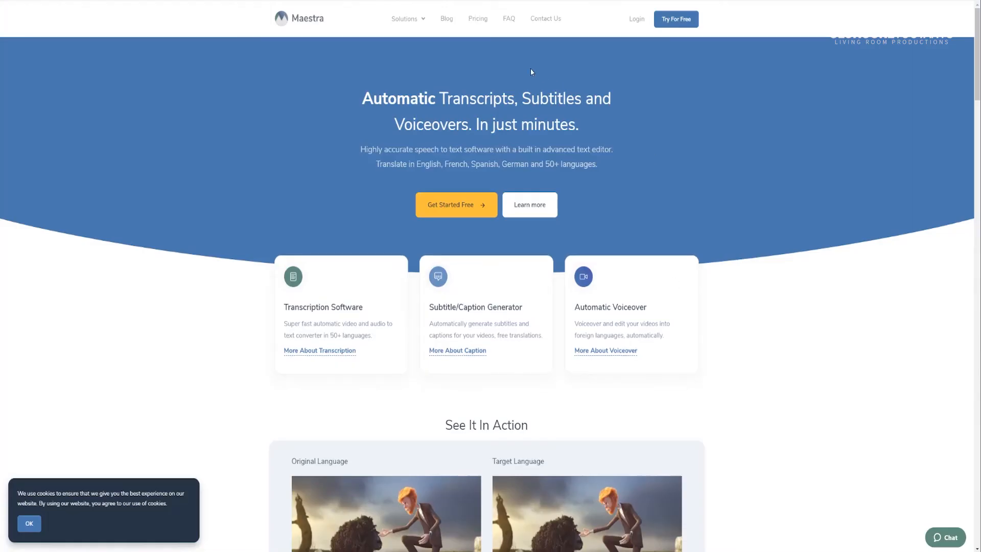
mouse_move(447, 181)
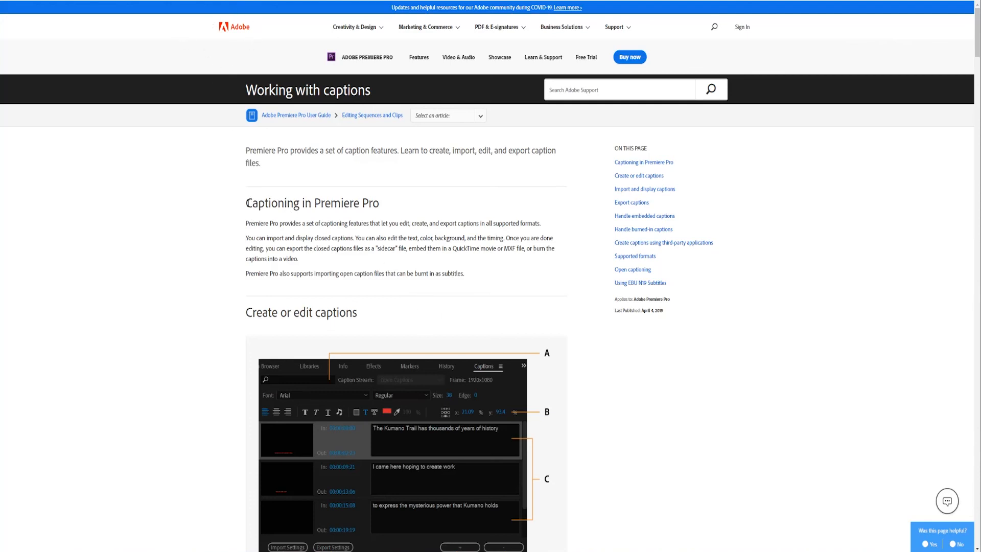
- Read the Working with captions article down to Import and display captions
double_click(311, 203)
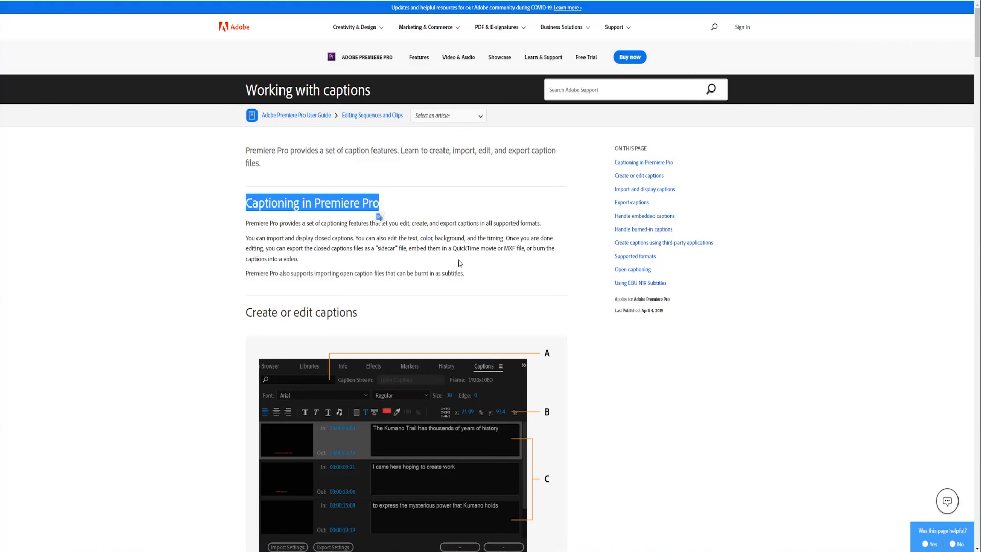
scroll("down", 3)
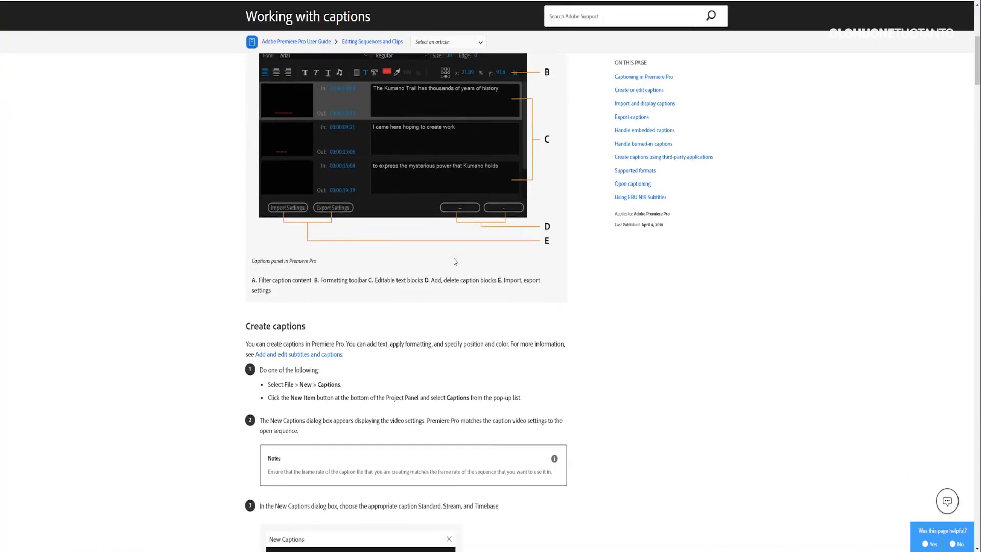
scroll("down", 3)
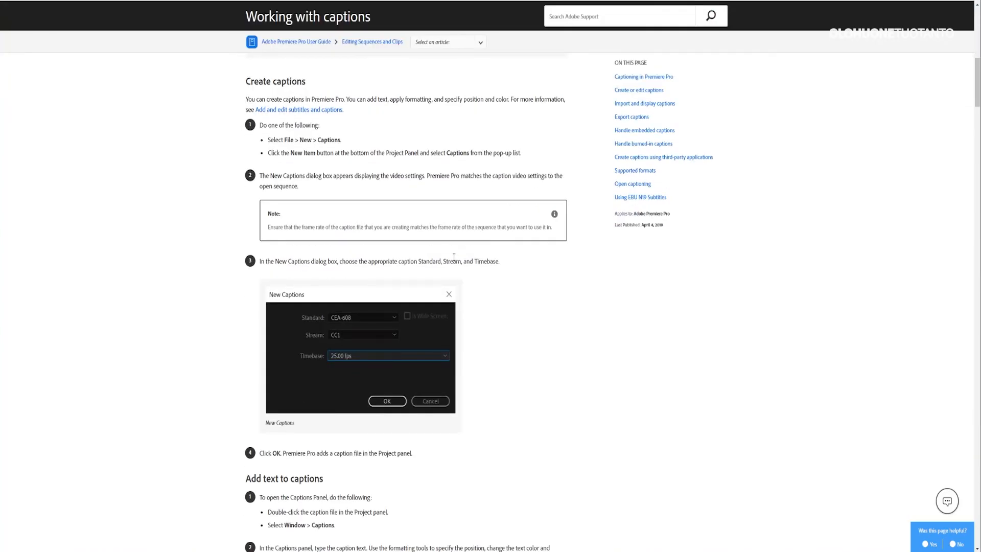
scroll("down", 3)
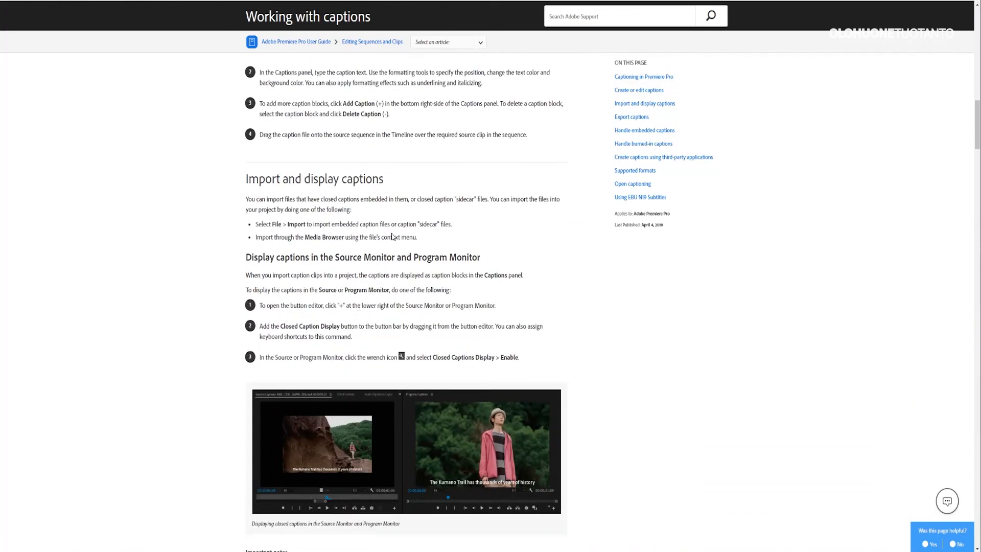